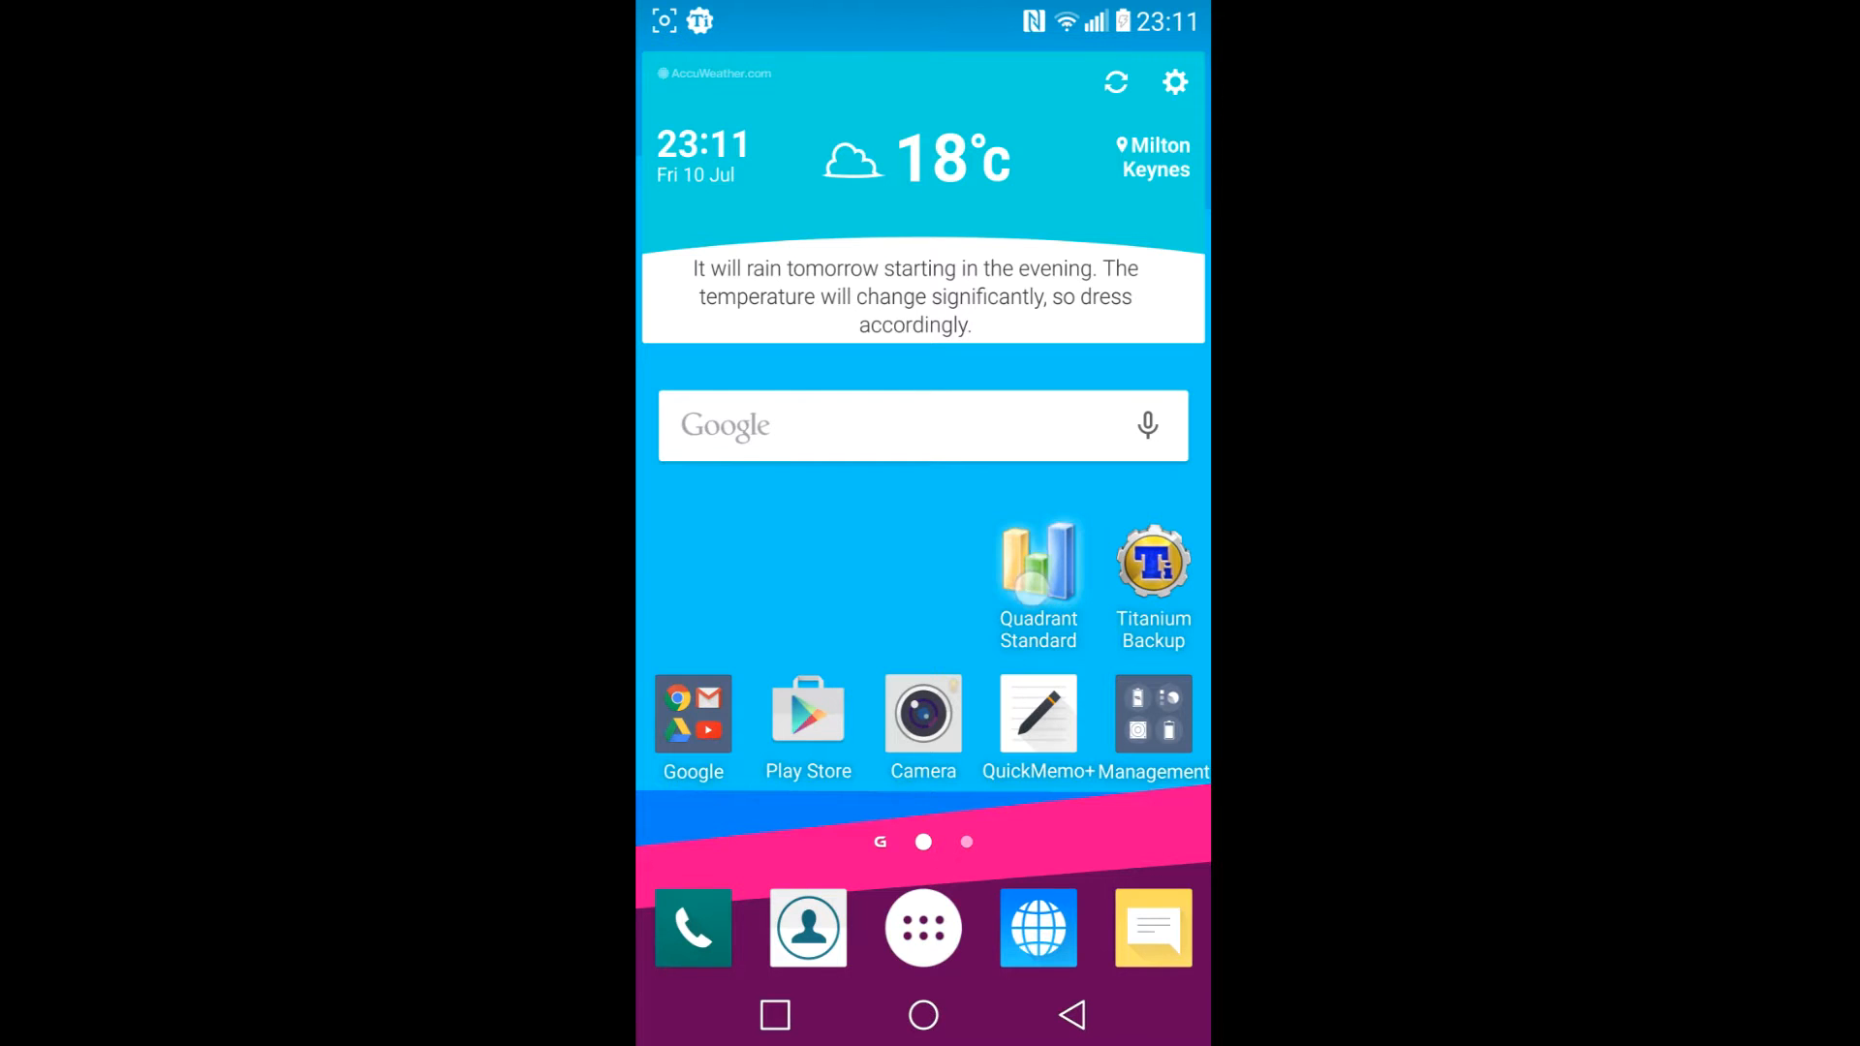
Launch Quadrant Standard from the home screen
{"action": "left_click", "coordinate": [1036, 562]}
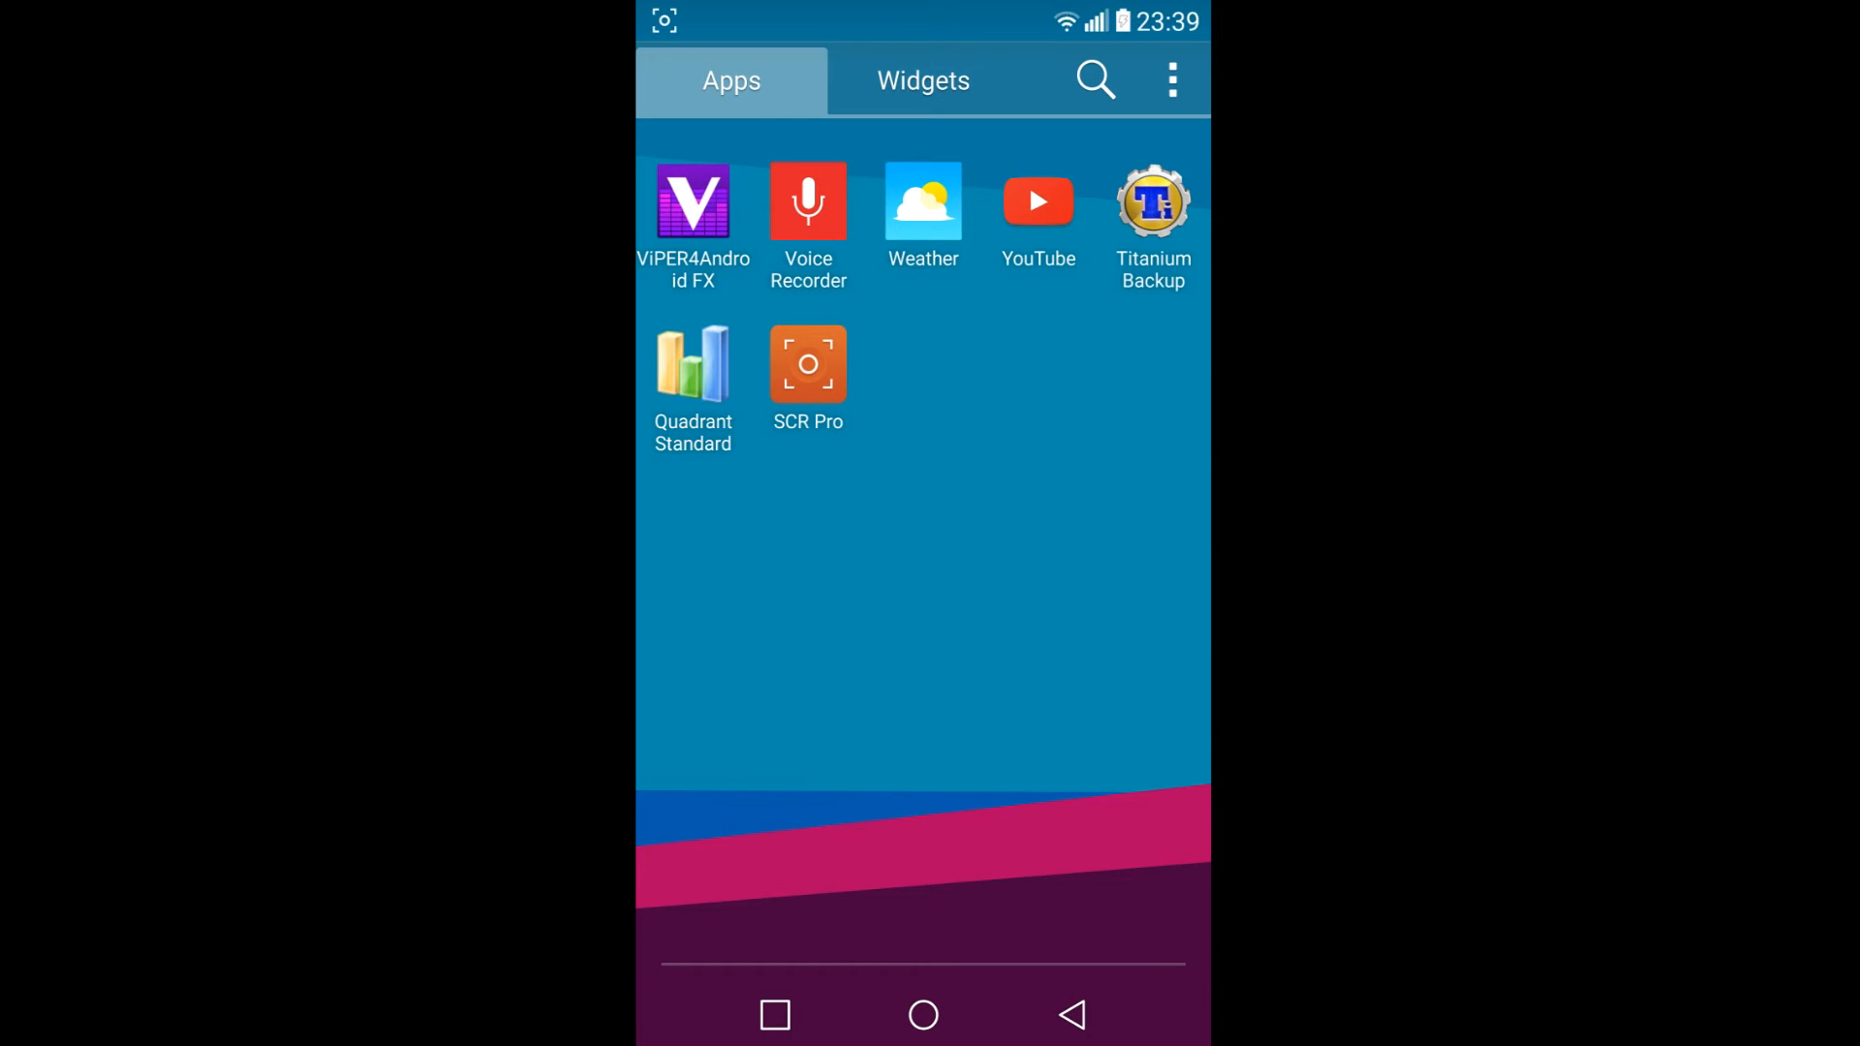
Switch back to Quadrant Standard's results chart via the recent apps
{"action": "left_click", "coordinate": [775, 1015]}
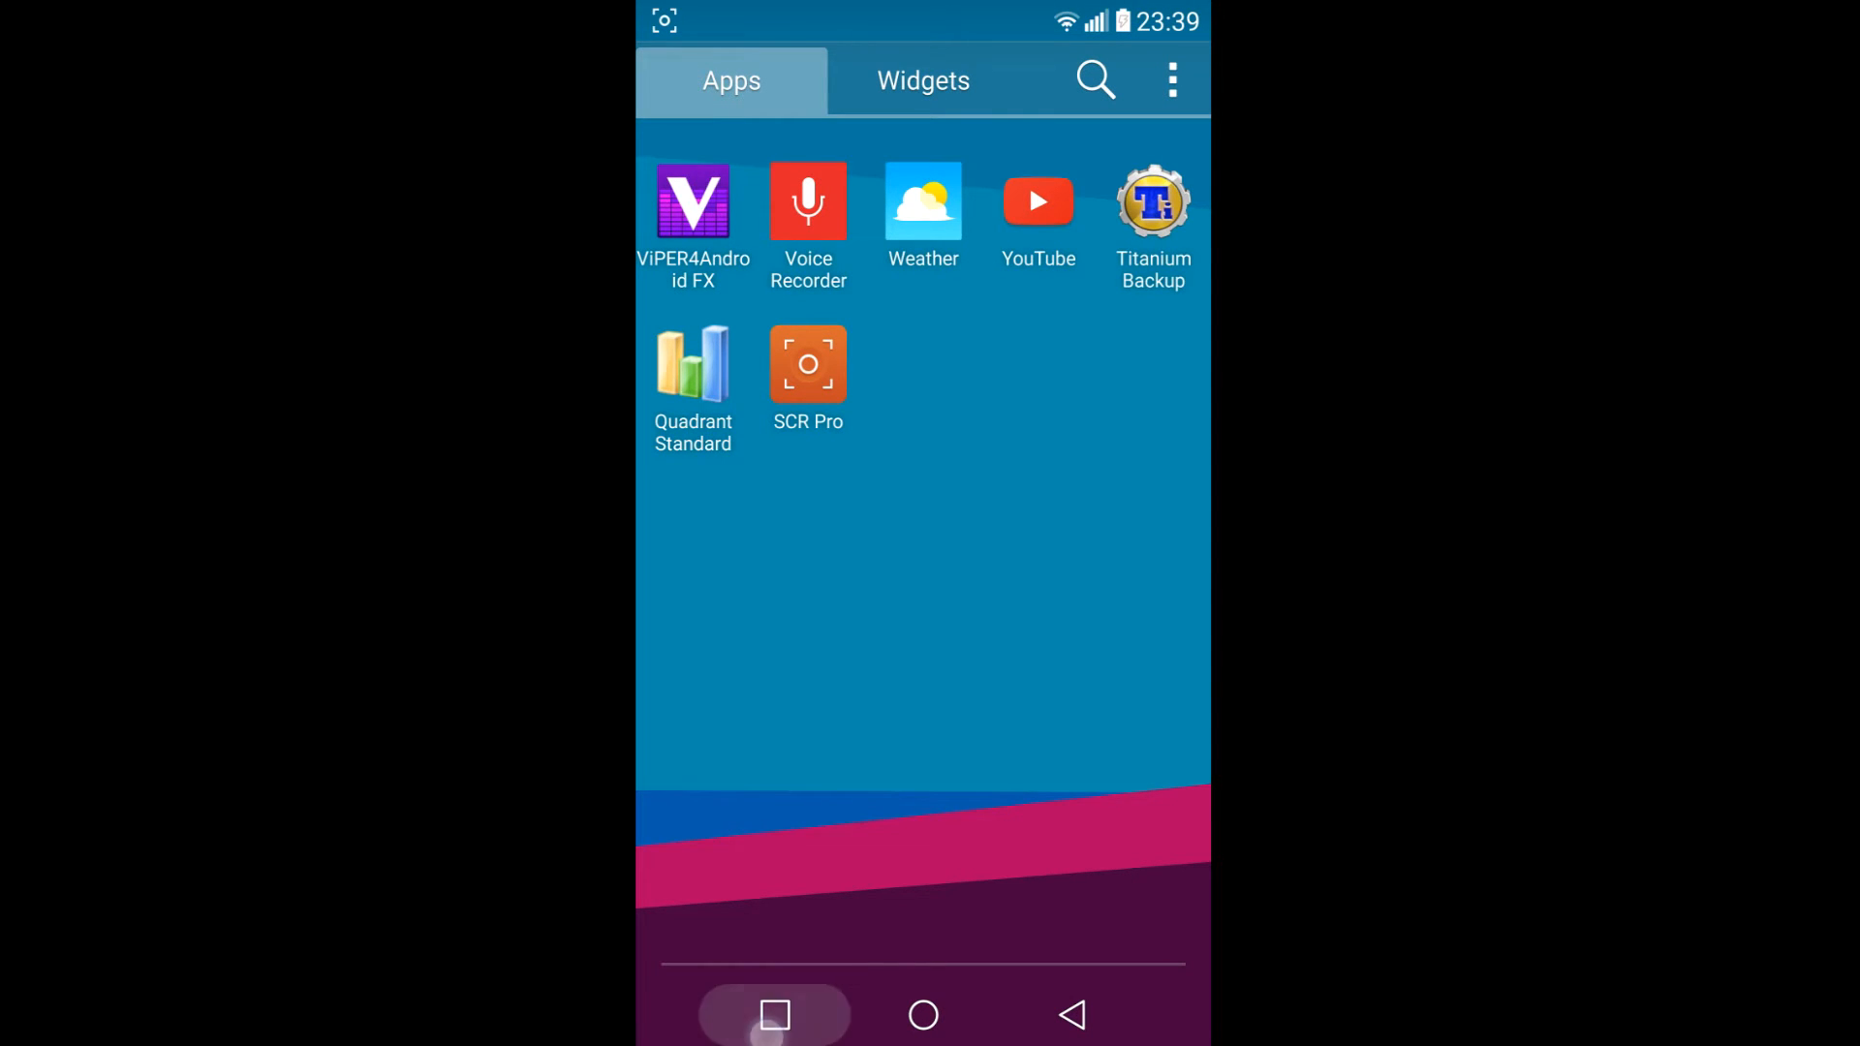
{"action": "left_click", "coordinate": [774, 1016]}
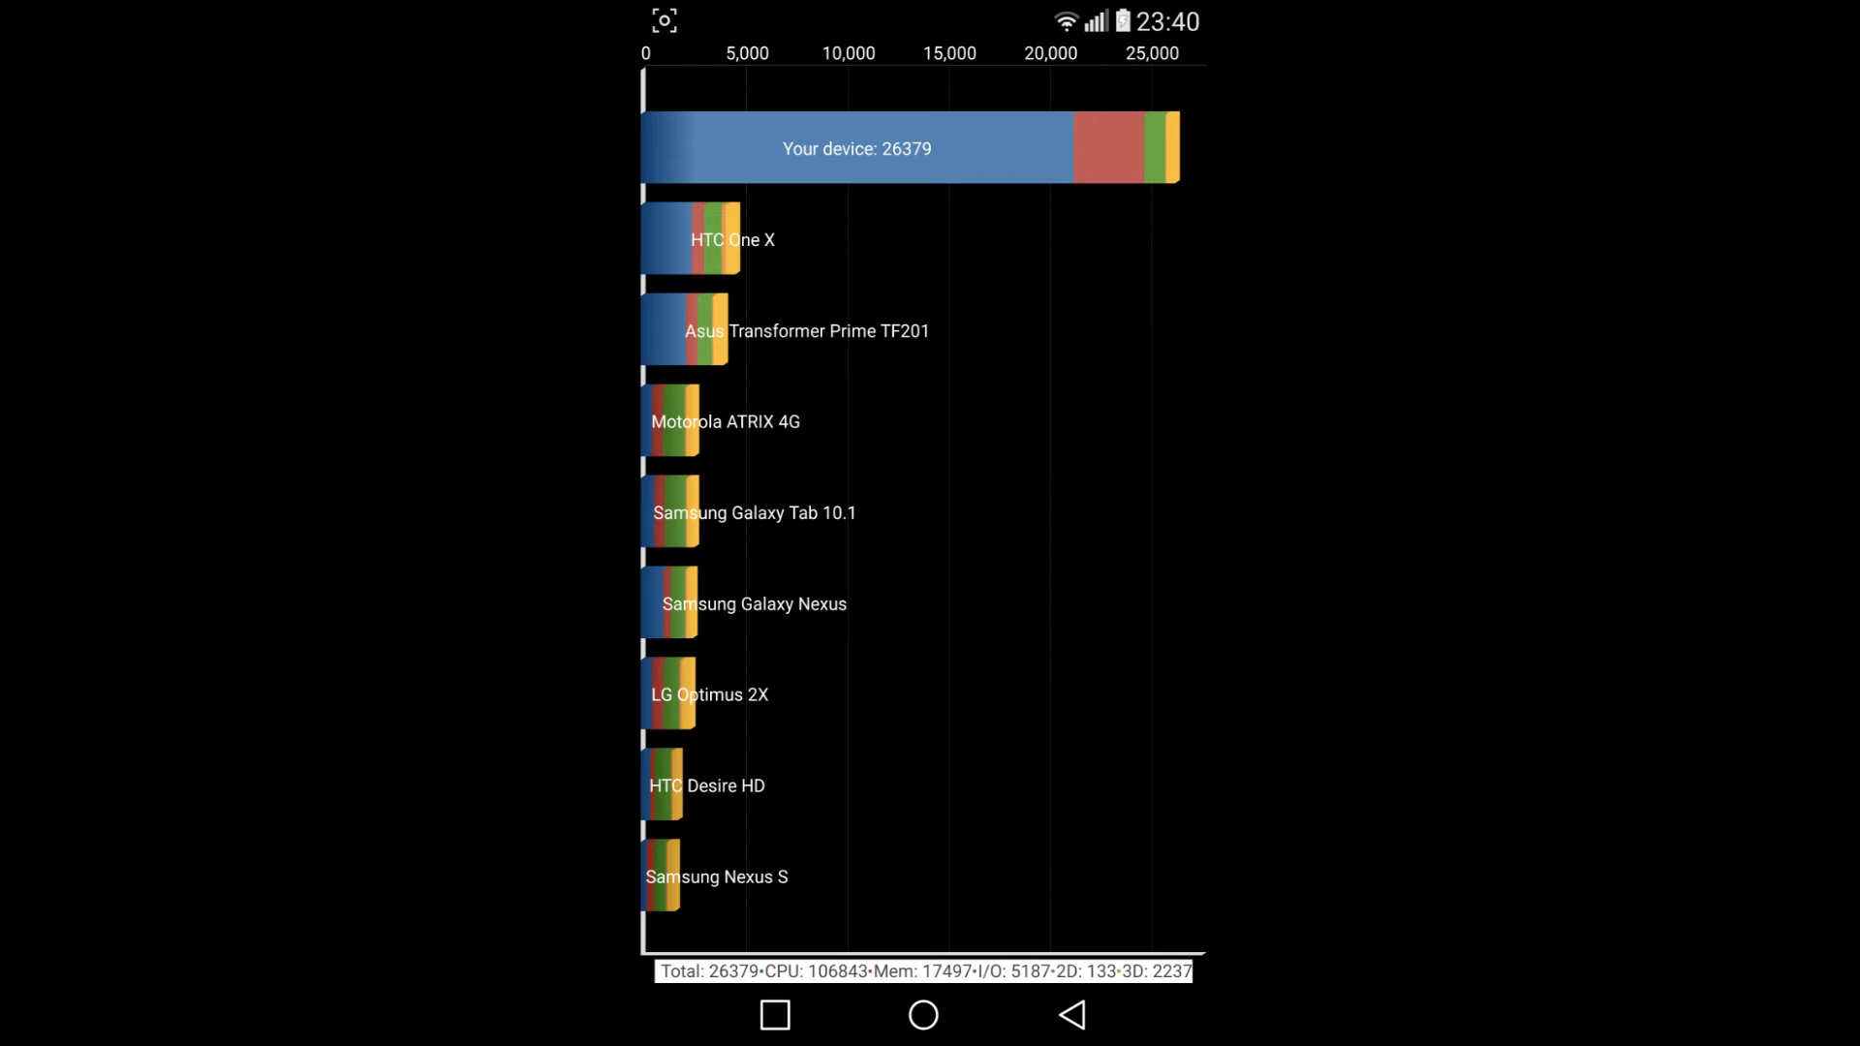
Leave the results chart and return to the installed-apps list
{"action": "left_click", "coordinate": [897, 539]}
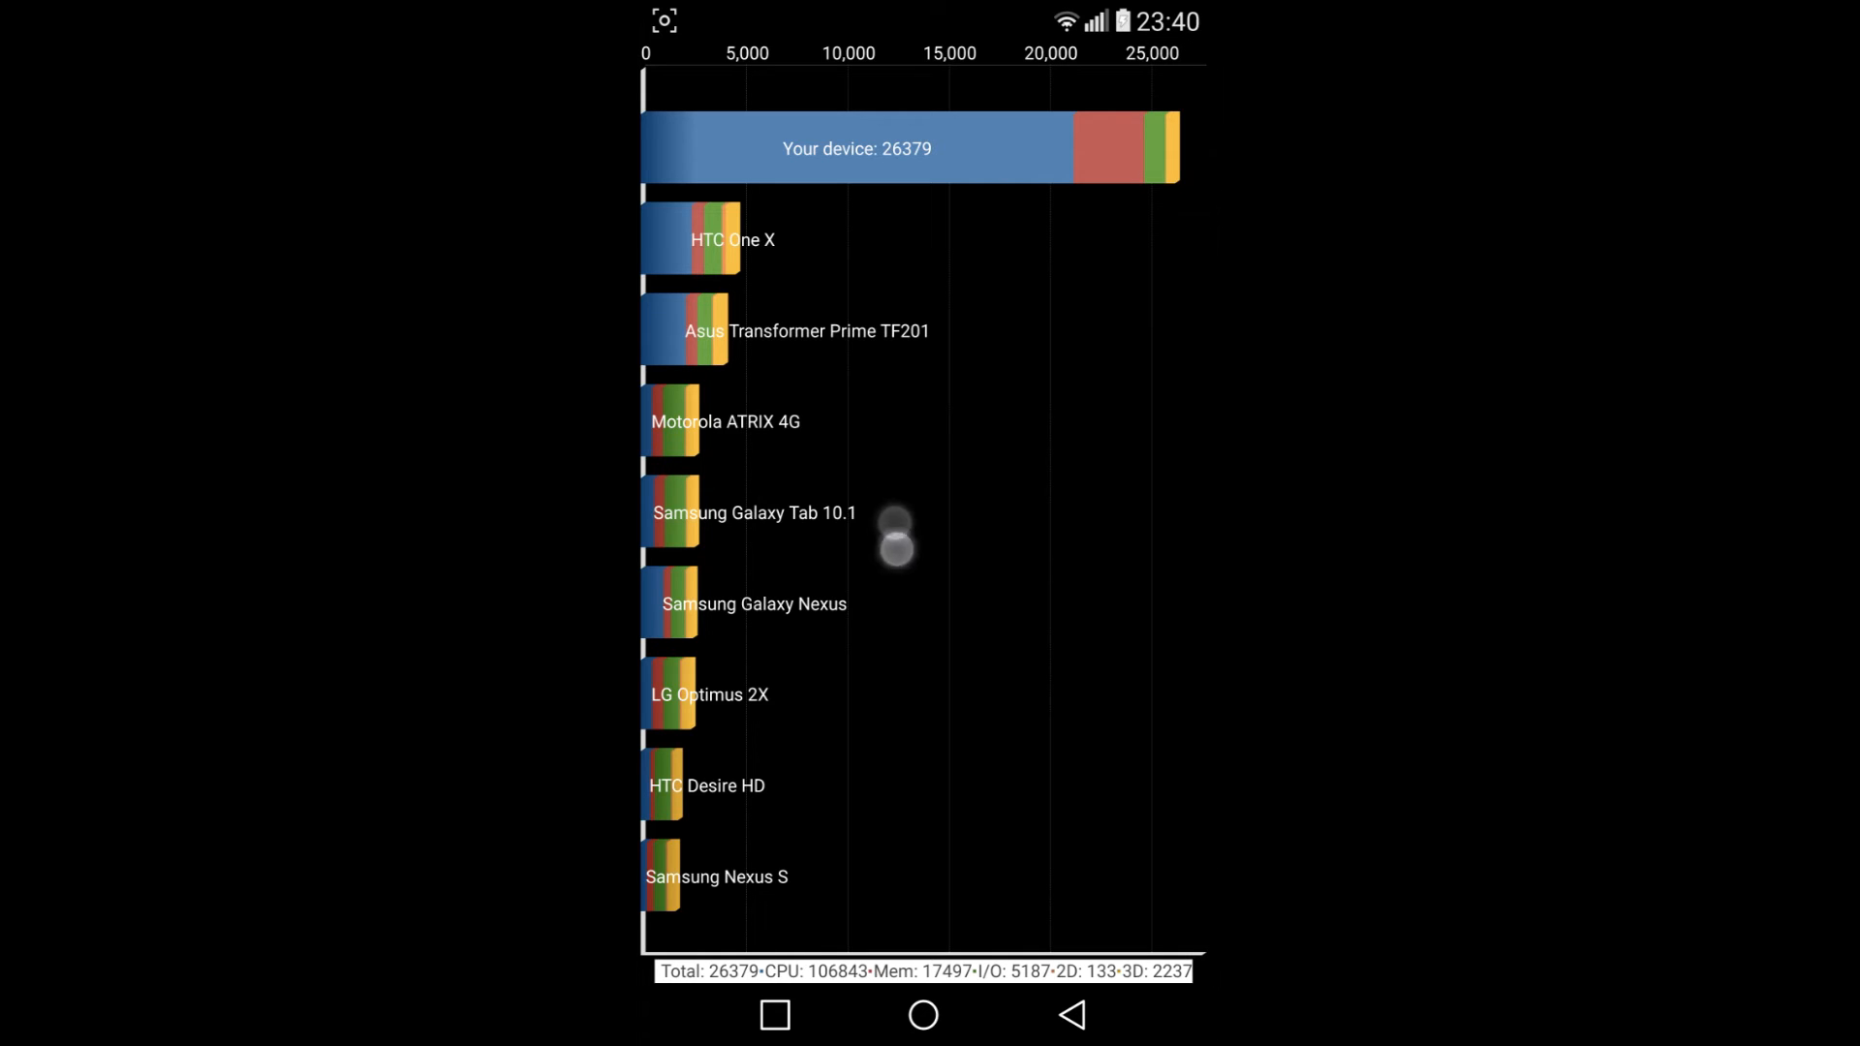
{"action": "left_click", "coordinate": [897, 537]}
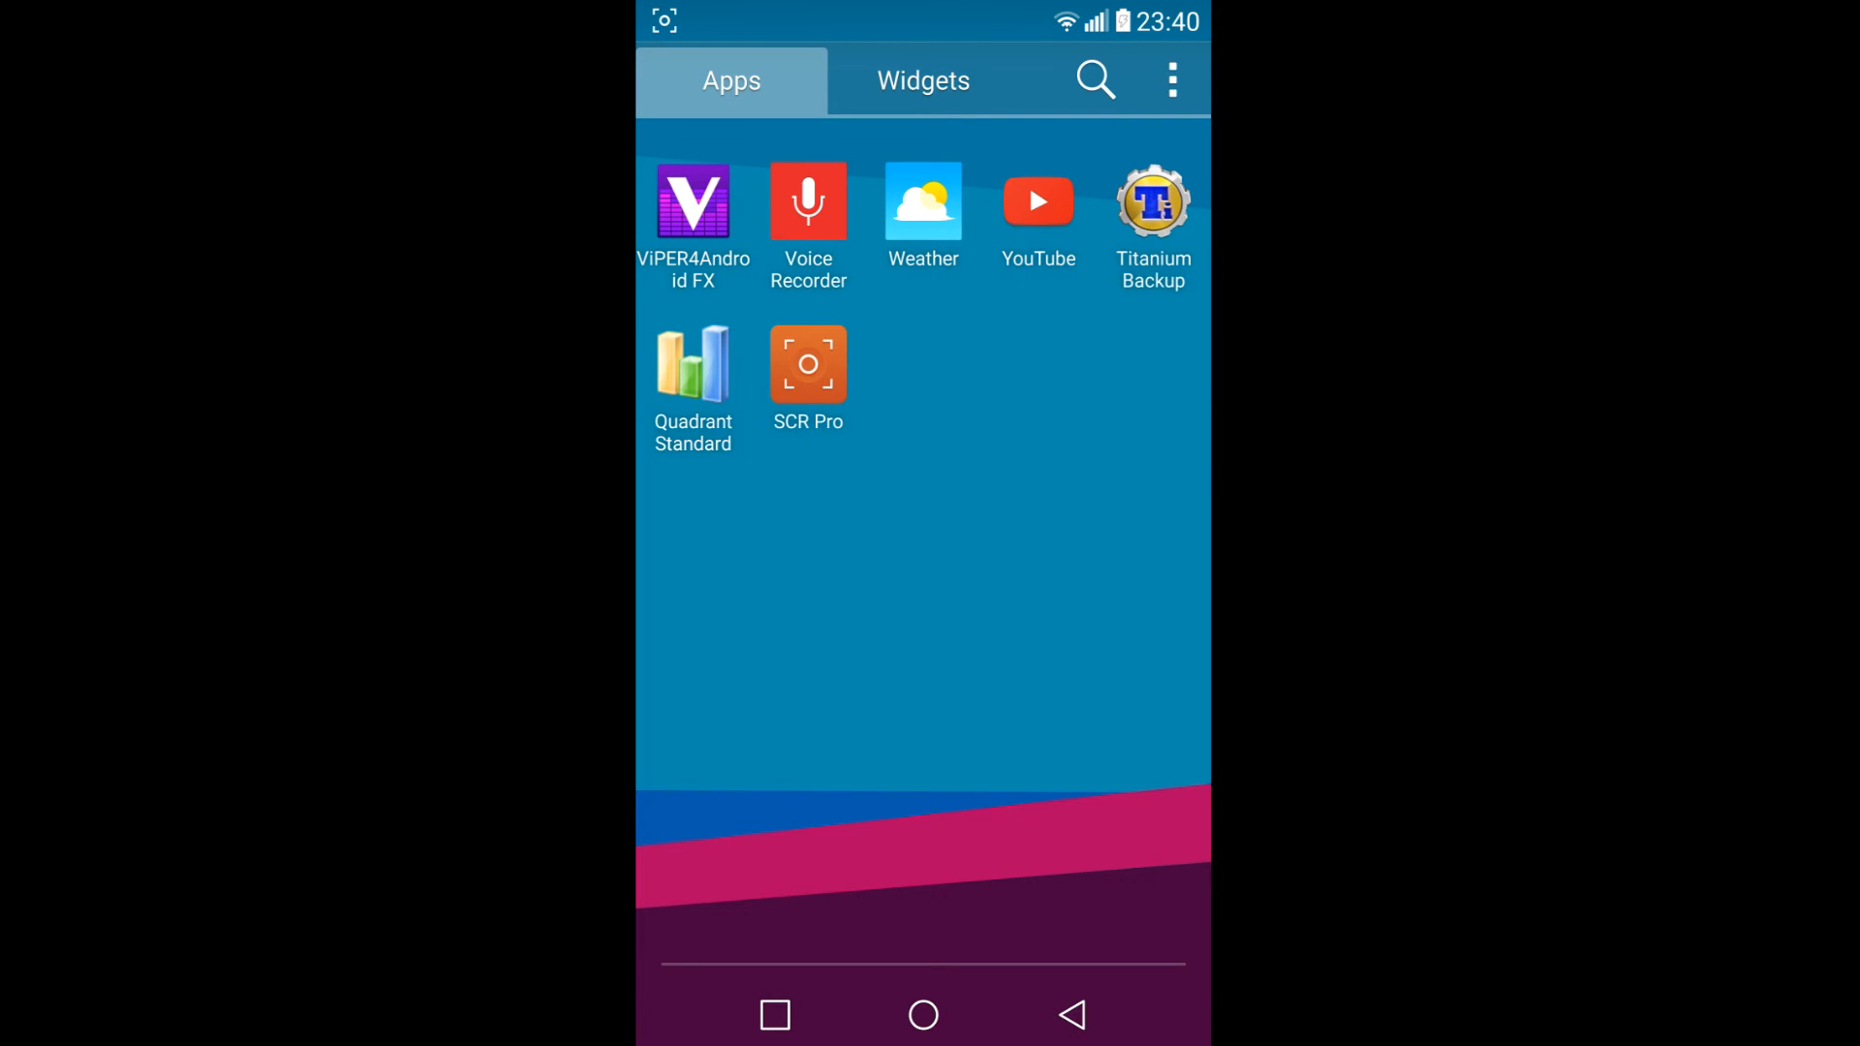
Launch Titanium Backup from the app drawer and go to its batch actions list
{"action": "scroll", "scroll_direction": "left", "scroll_amount": 3}
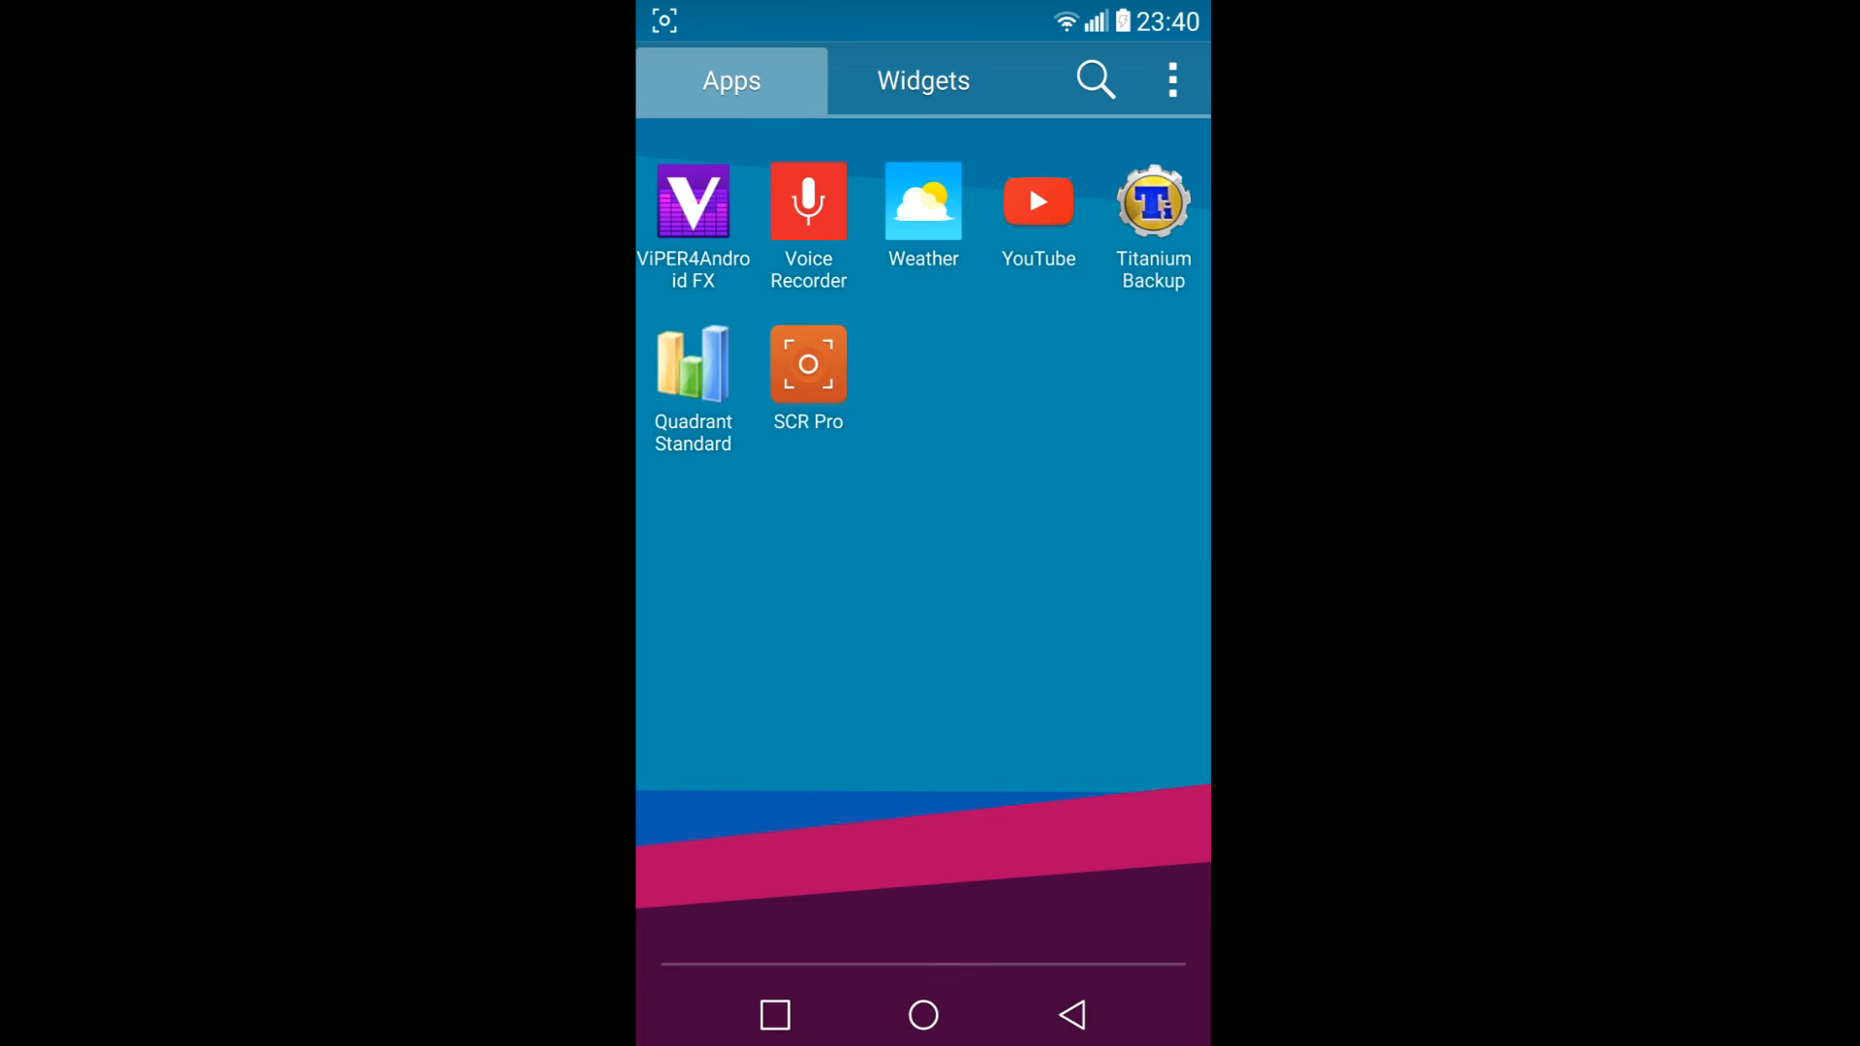
{"action": "left_click", "coordinate": [1151, 201]}
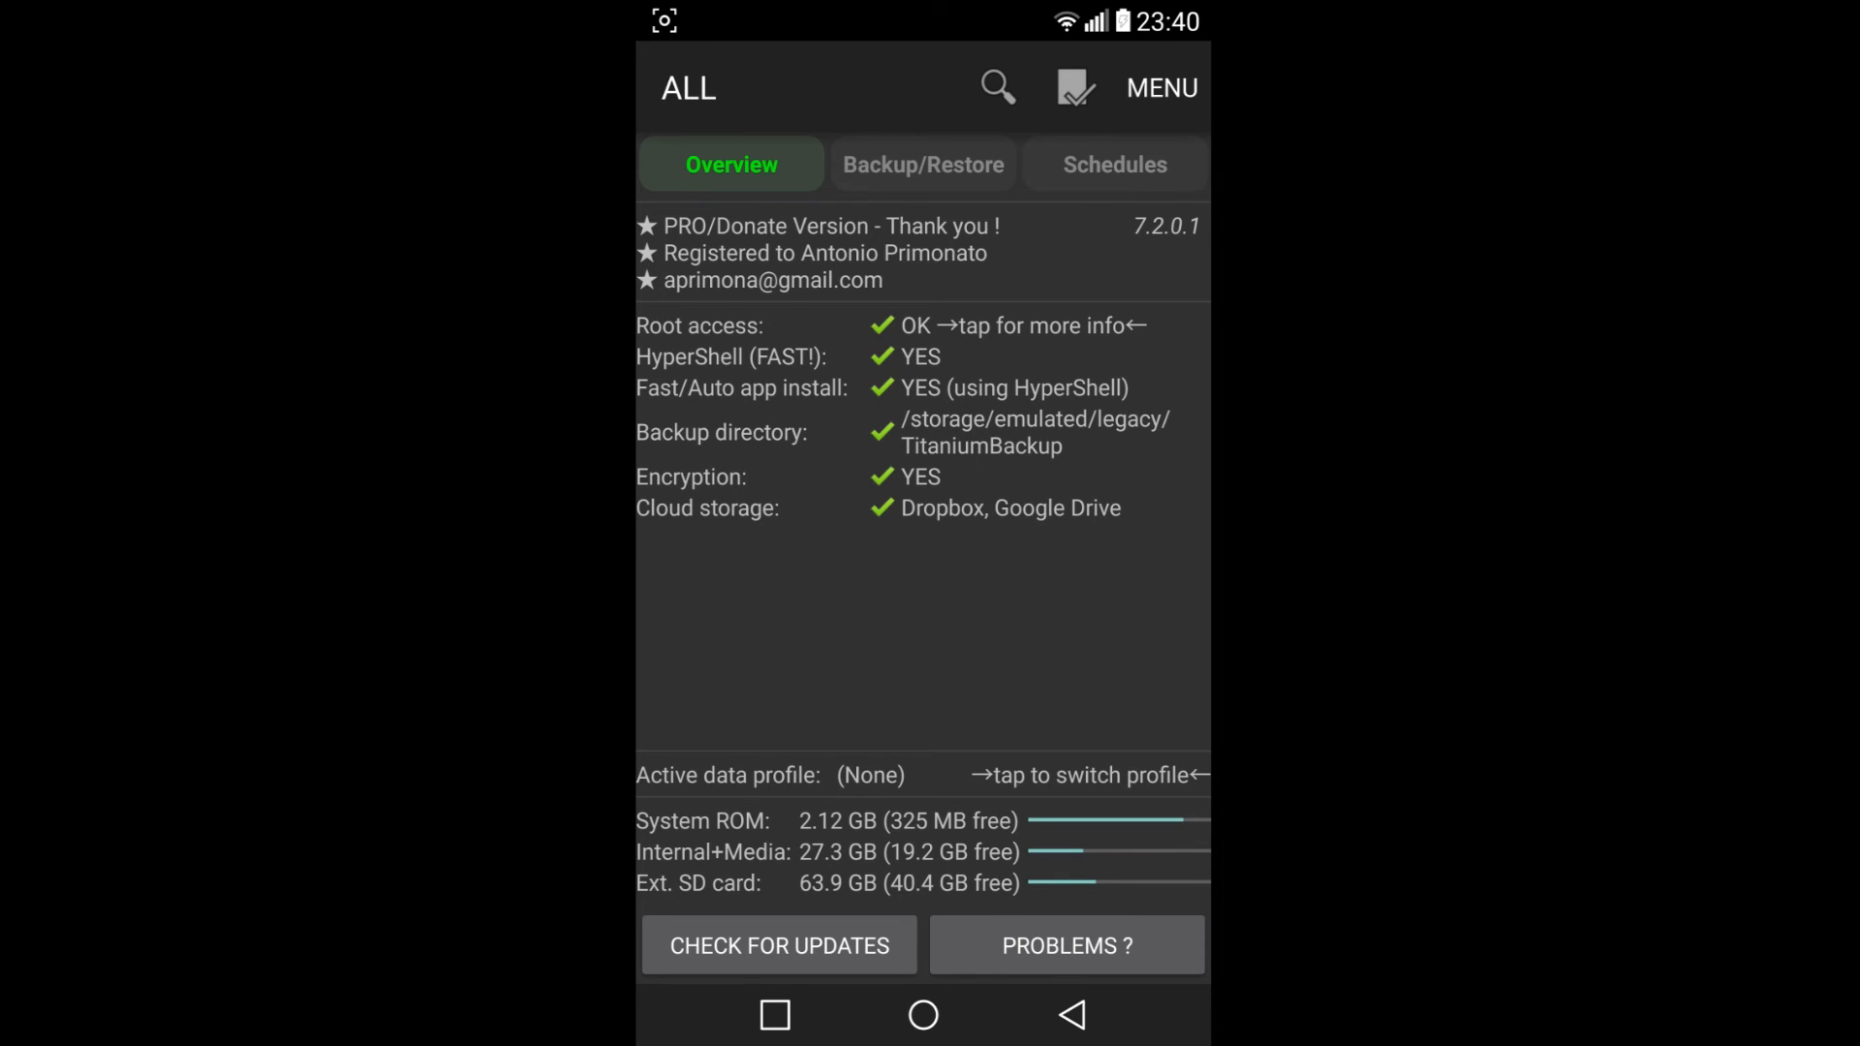
{"action": "left_click", "coordinate": [1075, 87]}
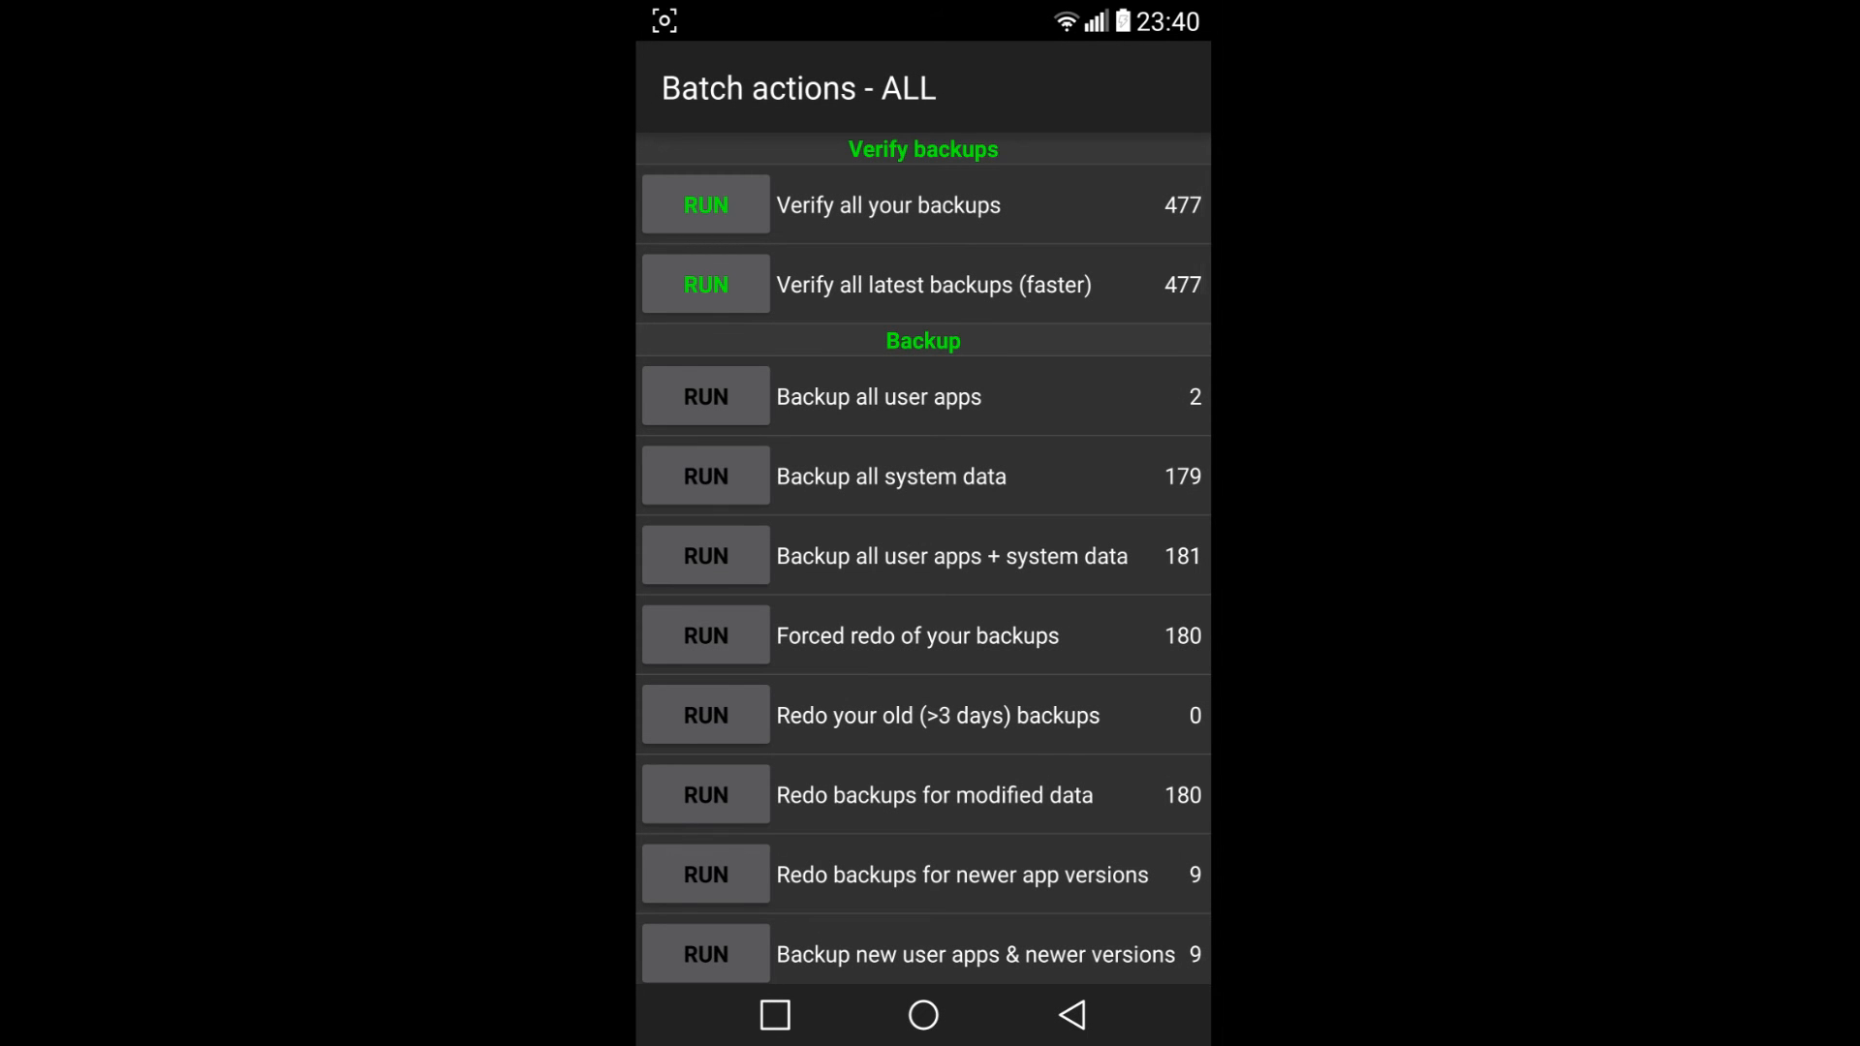
Scroll the batch actions to the Restore section and pull down the notification shade
{"action": "scroll", "scroll_direction": "down", "scroll_amount": 3}
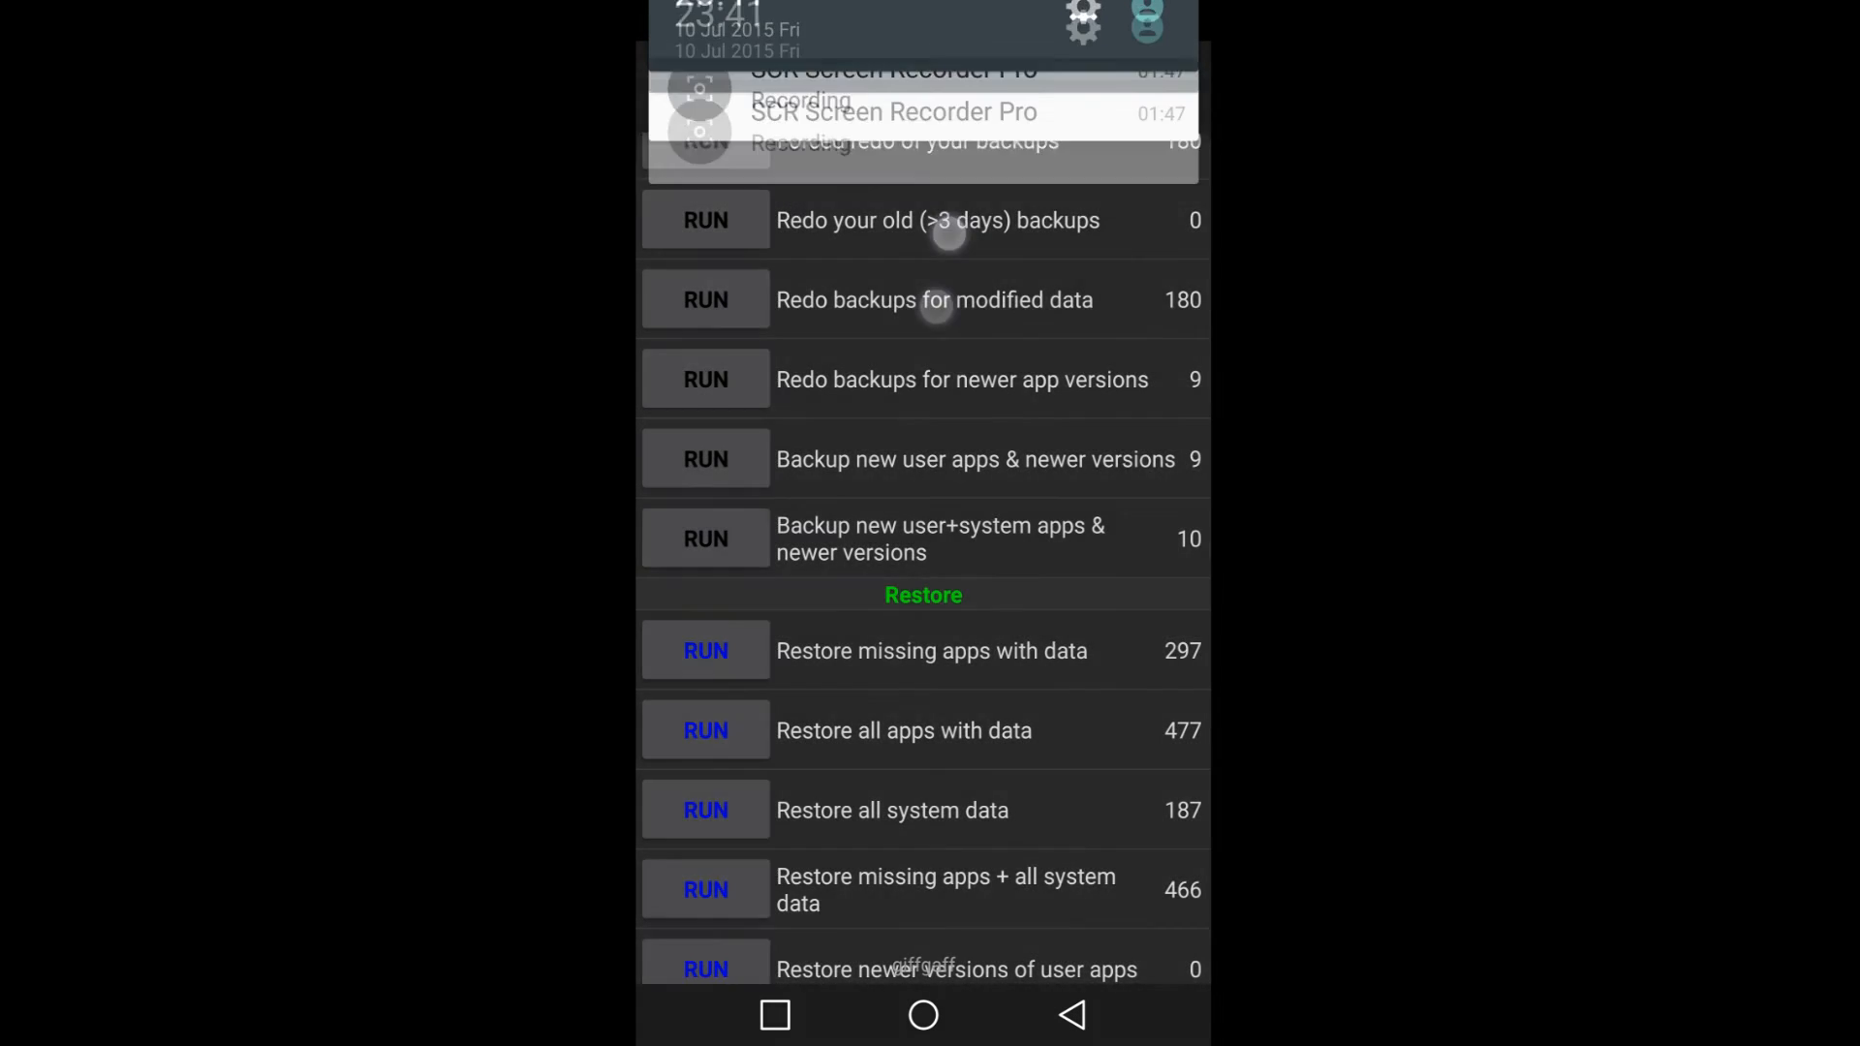
{"action": "left_click_drag", "start_coordinate": [926, 23], "coordinate": [927, 357]}
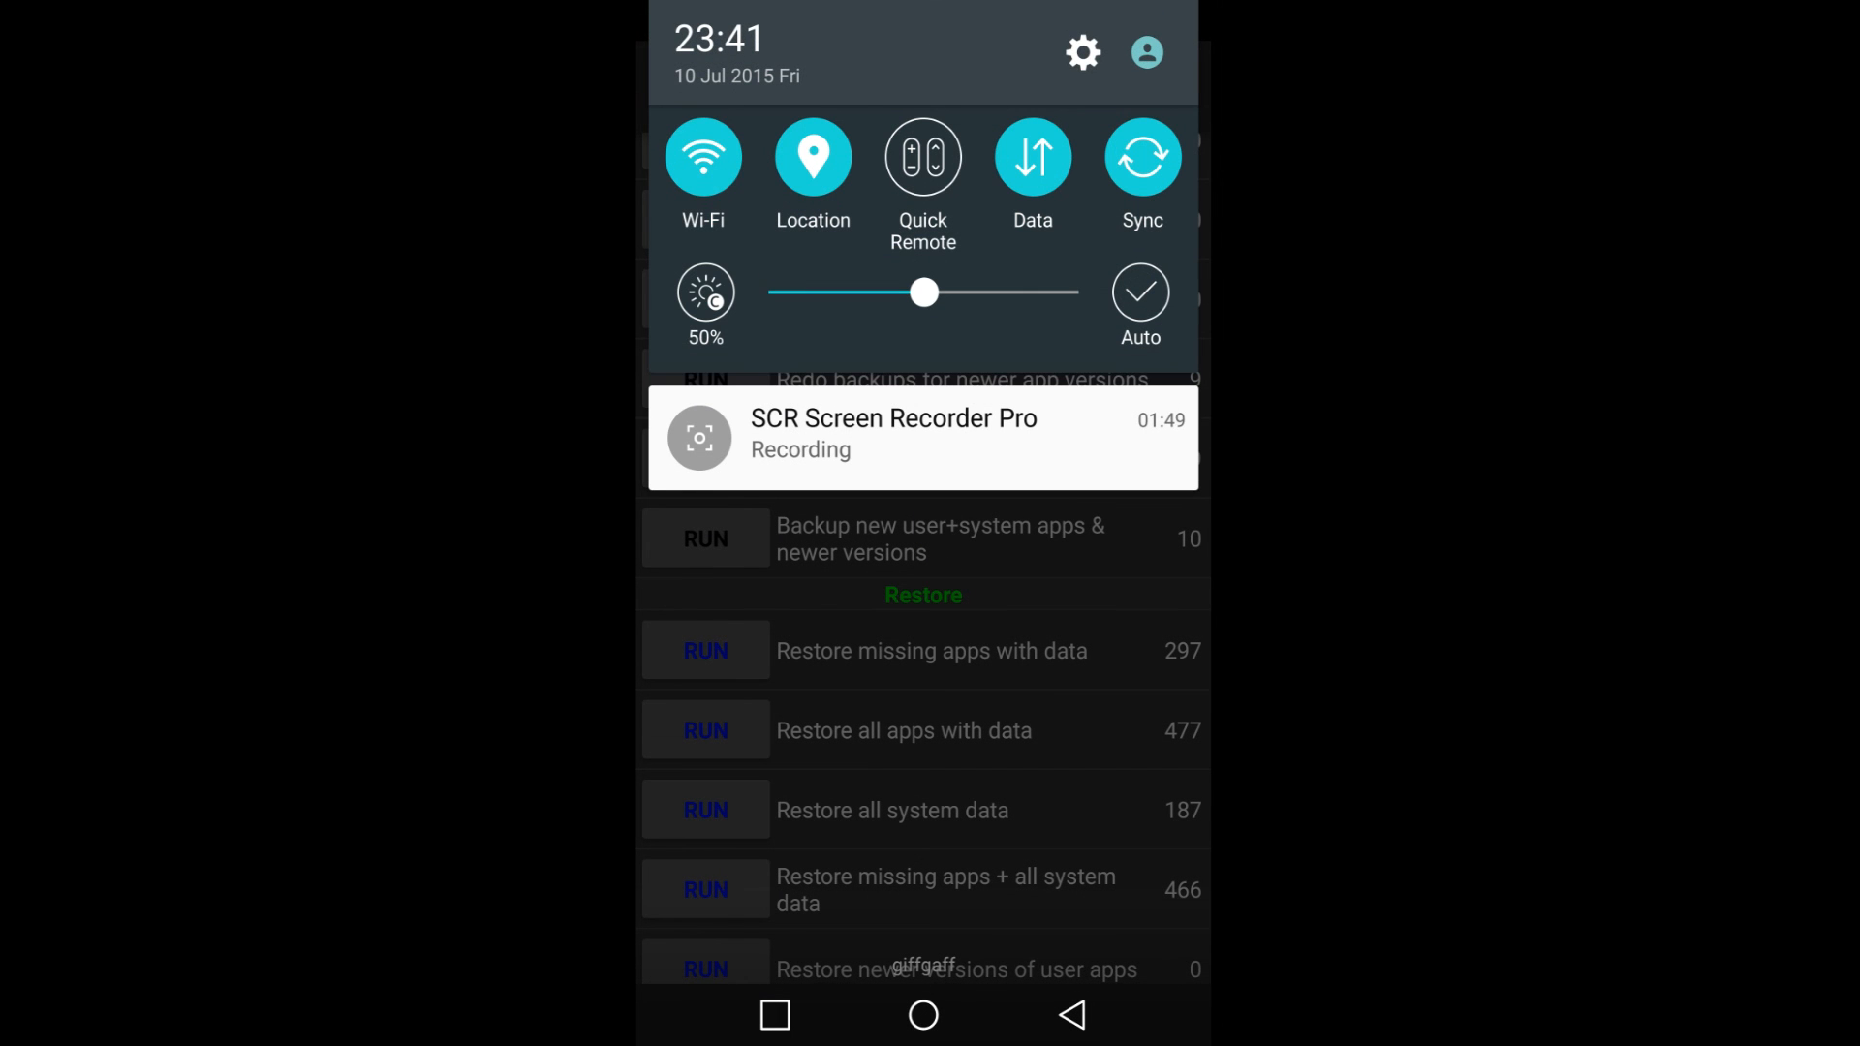